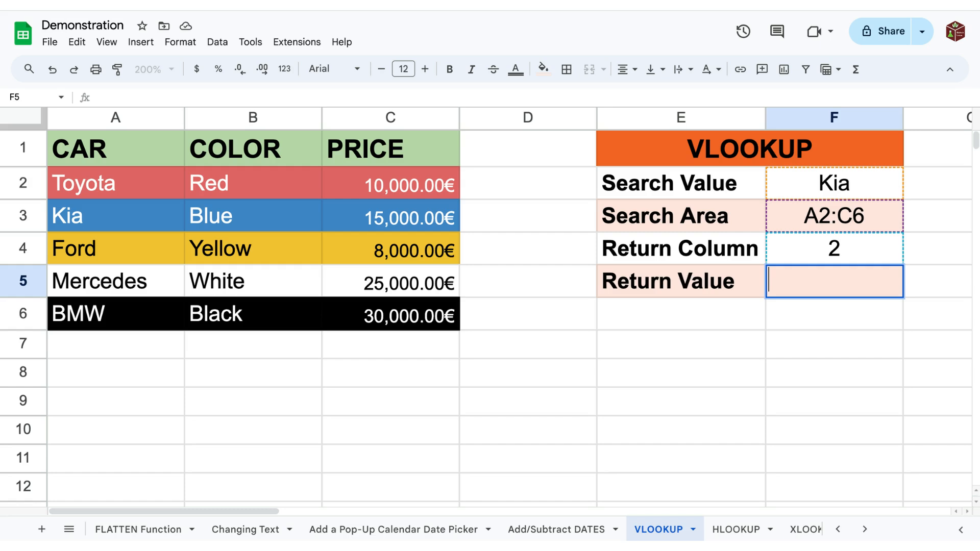
# Enter =VLOOKUP("Kia",A2:C6,2,FALSE) in F5 so it returns Blue.
pyautogui.write('=VLOOKUP(')
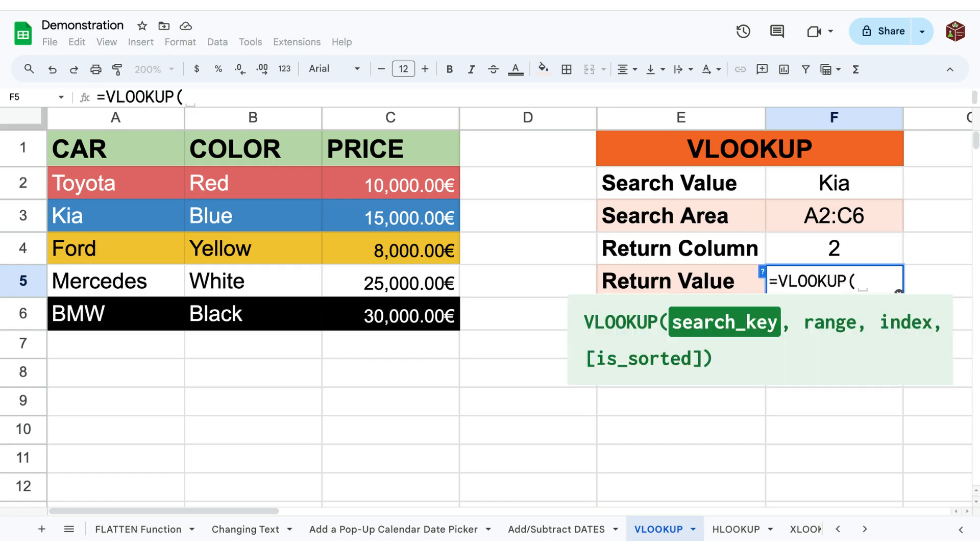
pyautogui.write('"Kia"')
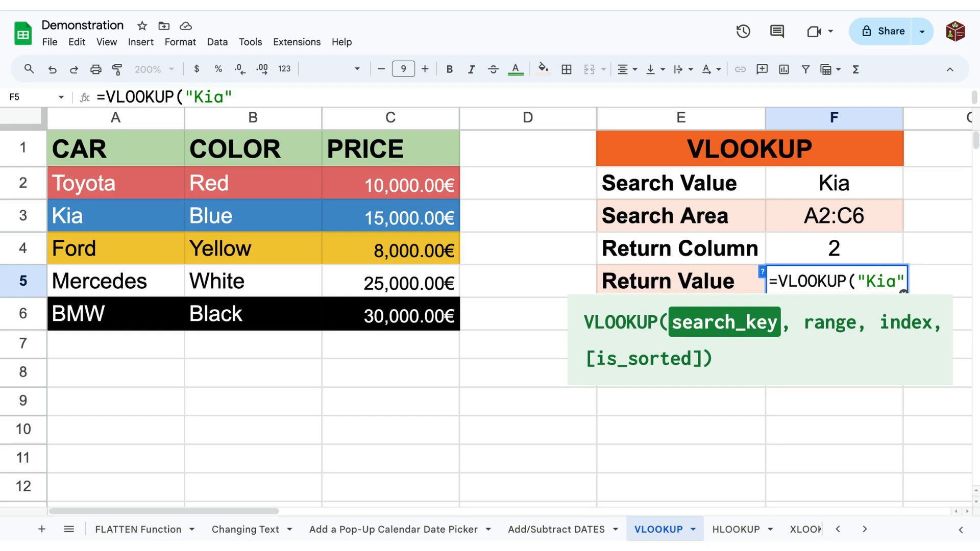
pyautogui.write(',A2:C6,2')
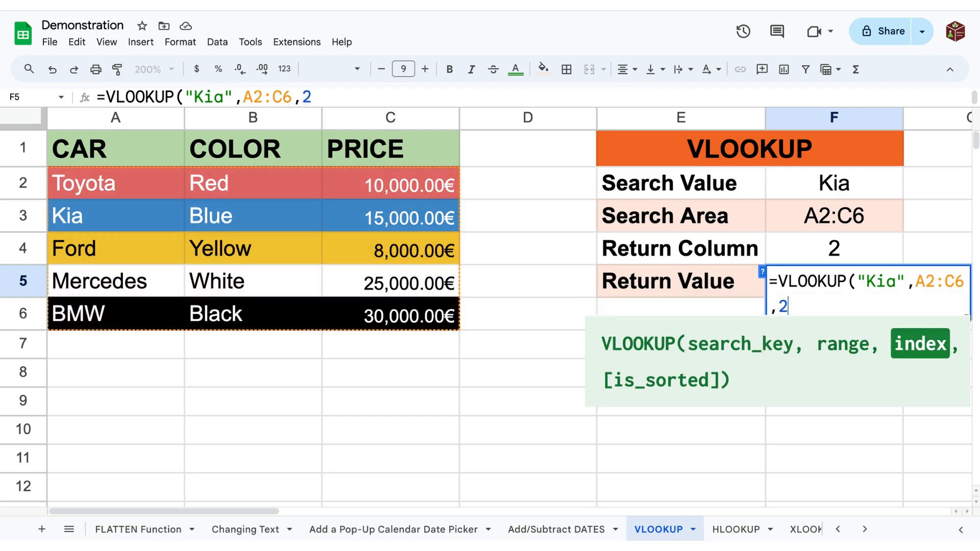
pyautogui.write(',FALSE)')
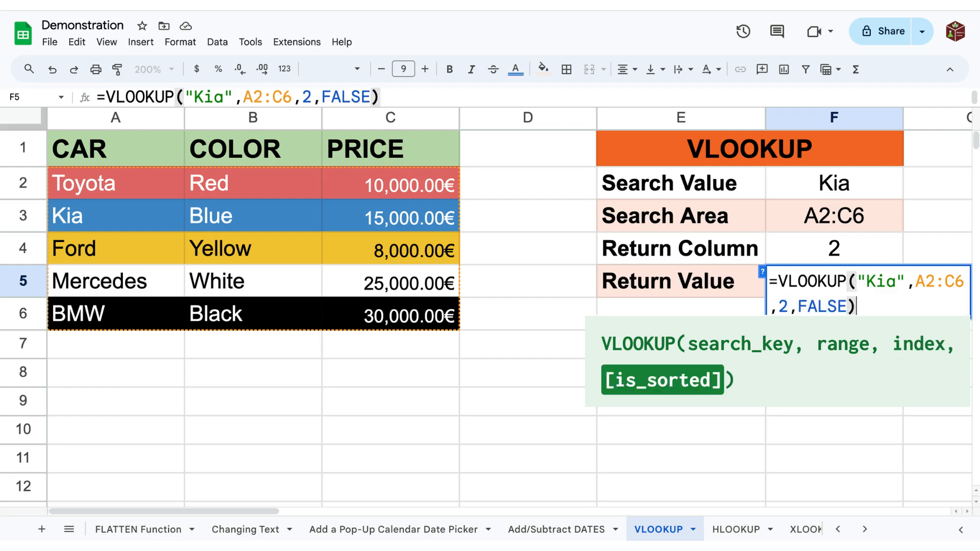
pyautogui.write('0')
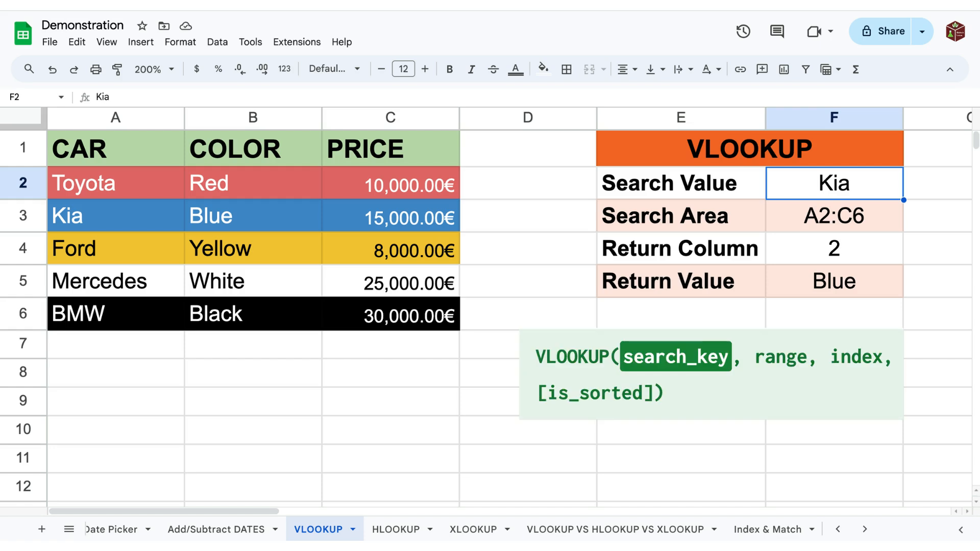
# Inspect the search area A2:C6, return column 2, and the Return Value formula.
pyautogui.click(833, 215)
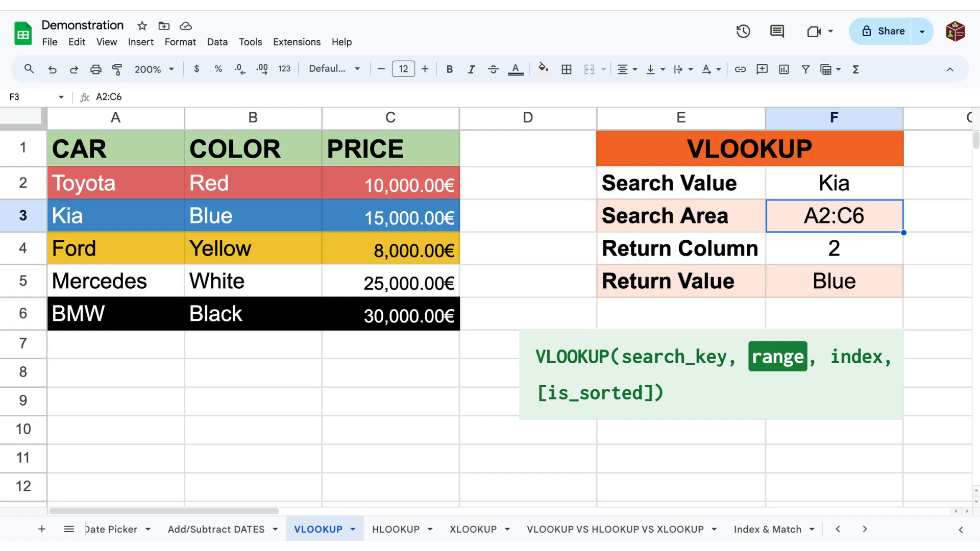
pyautogui.click(833, 248)
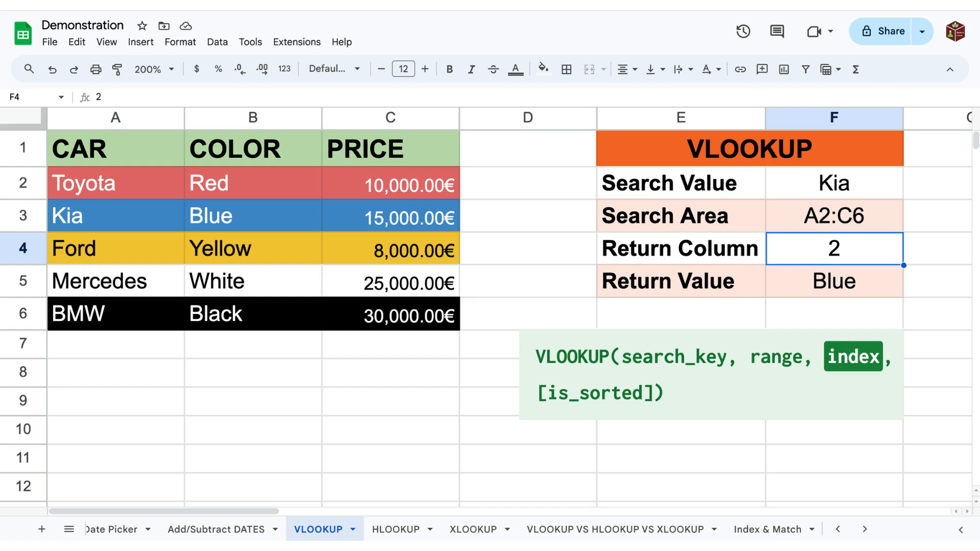
pyautogui.click(833, 281)
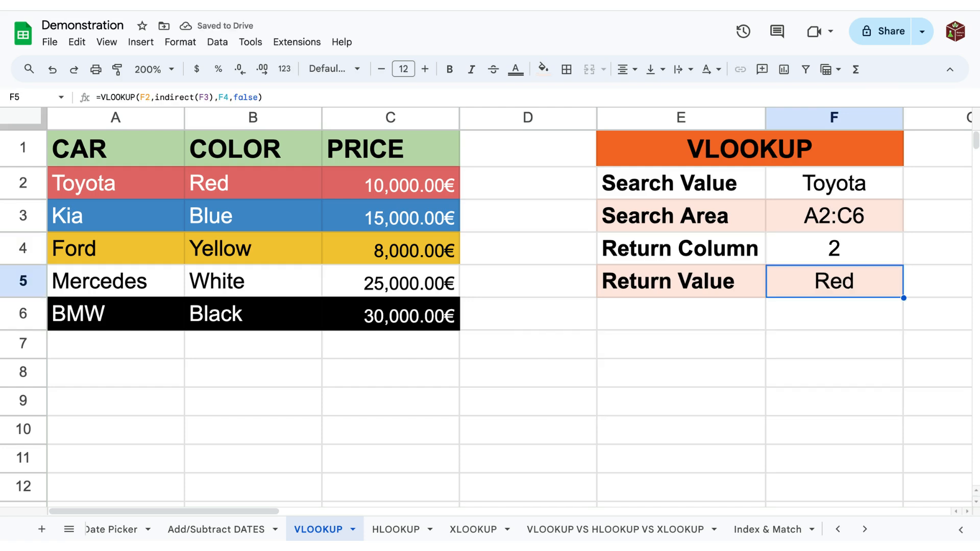
# Check the lookup results for Ford, Mercedes and BMW against the car table.
pyautogui.click(834, 215)
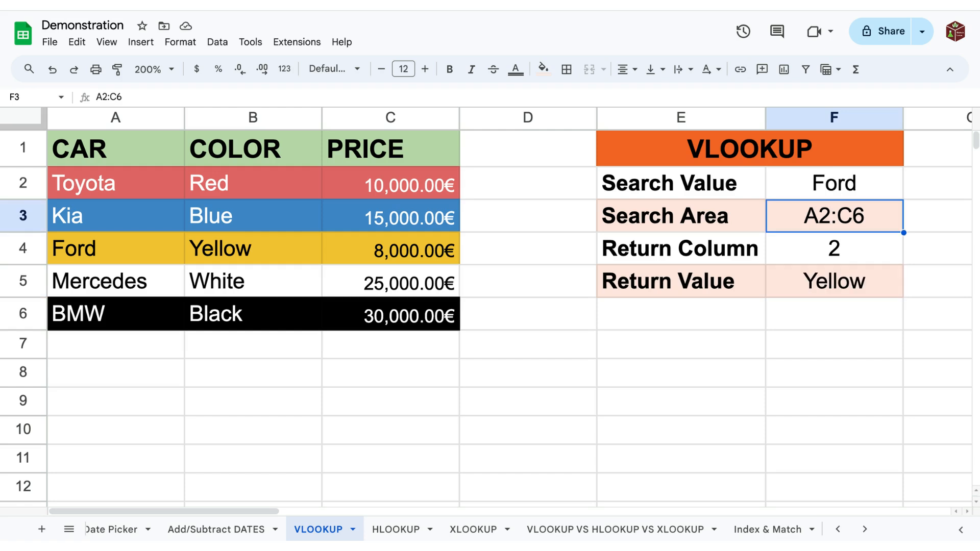
pyautogui.click(253, 281)
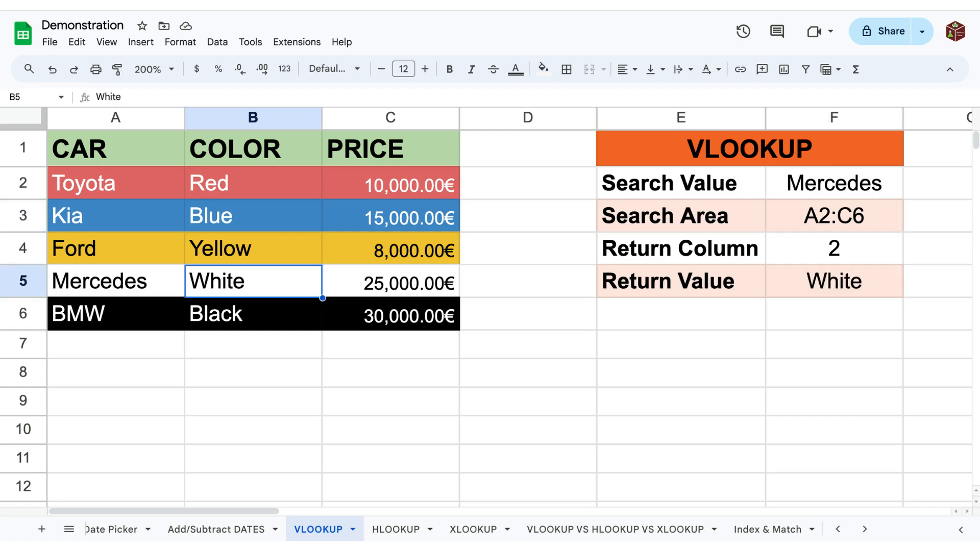
pyautogui.click(833, 281)
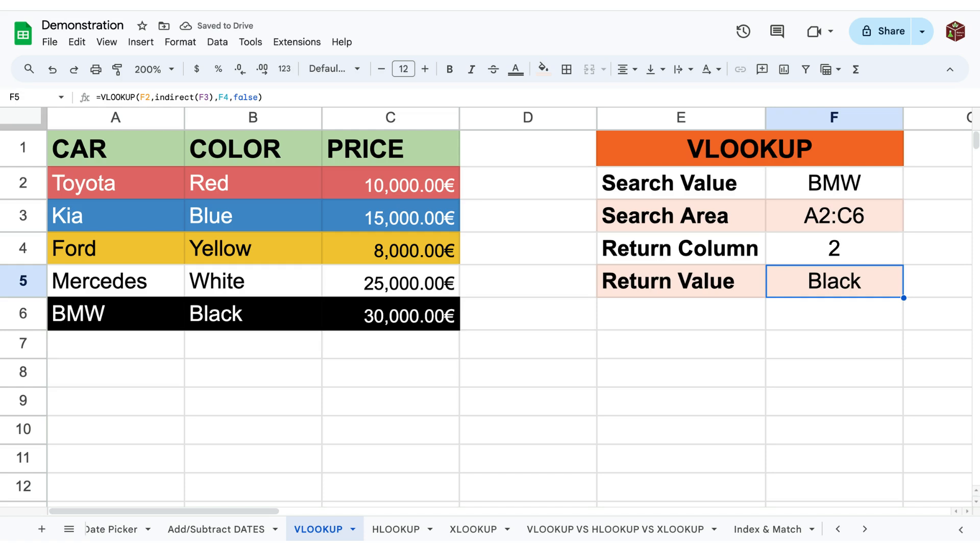